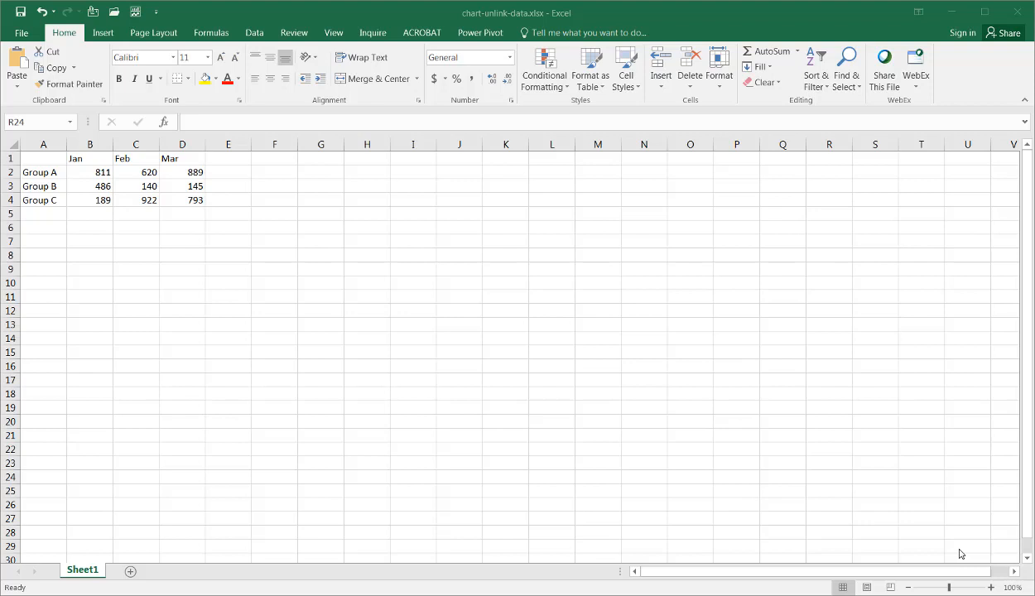
{"action": "mouse_move", "coordinate": [957, 550]}
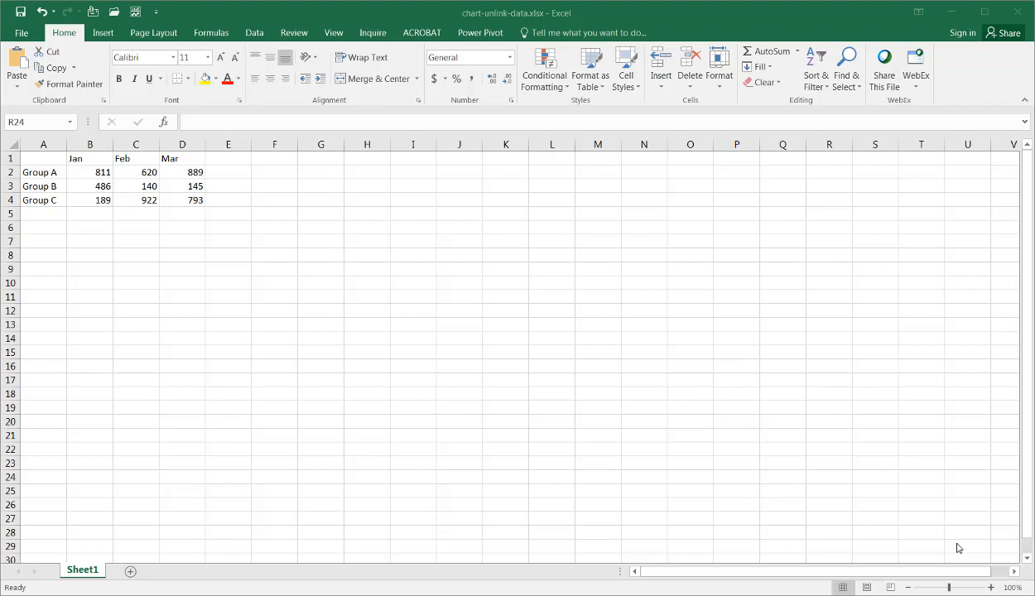
{"action": "mouse_move", "coordinate": [114, 178]}
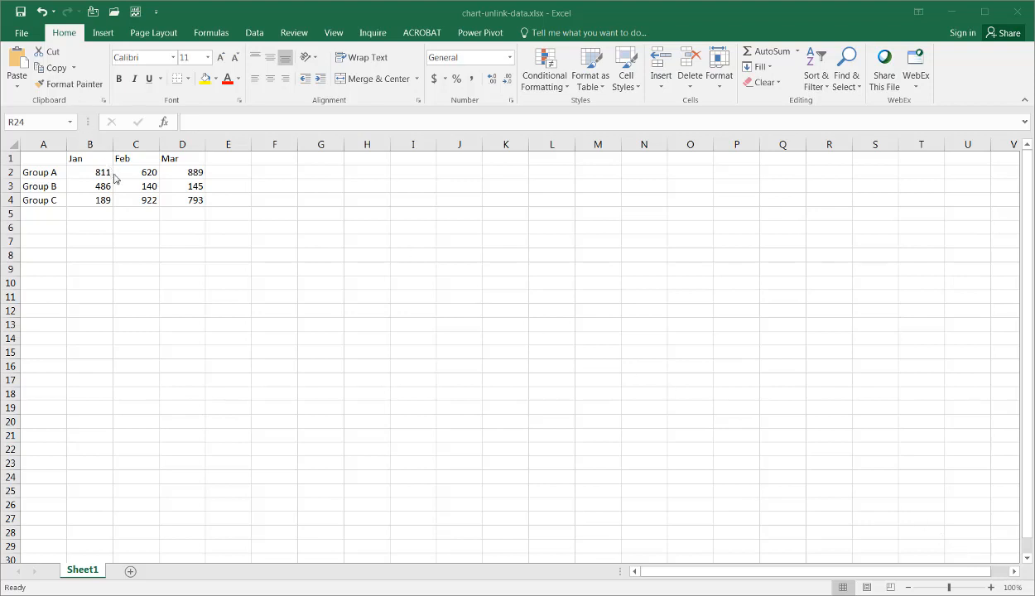
Check that C3 holds a RANDBETWEEN formula, then move to the Insert ribbon.
{"action": "left_click", "coordinate": [134, 185]}
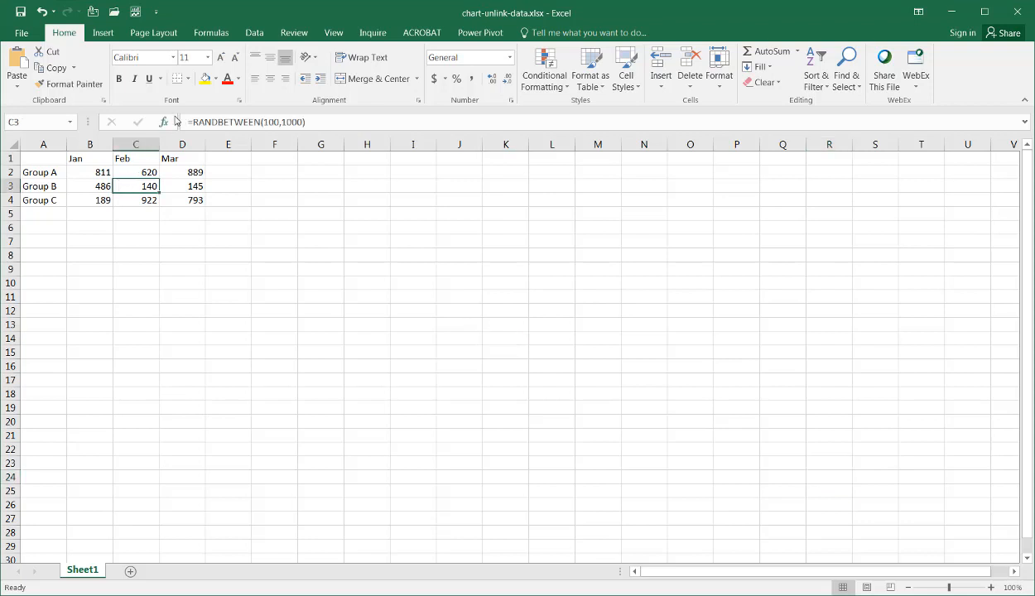
{"action": "left_click", "coordinate": [103, 33]}
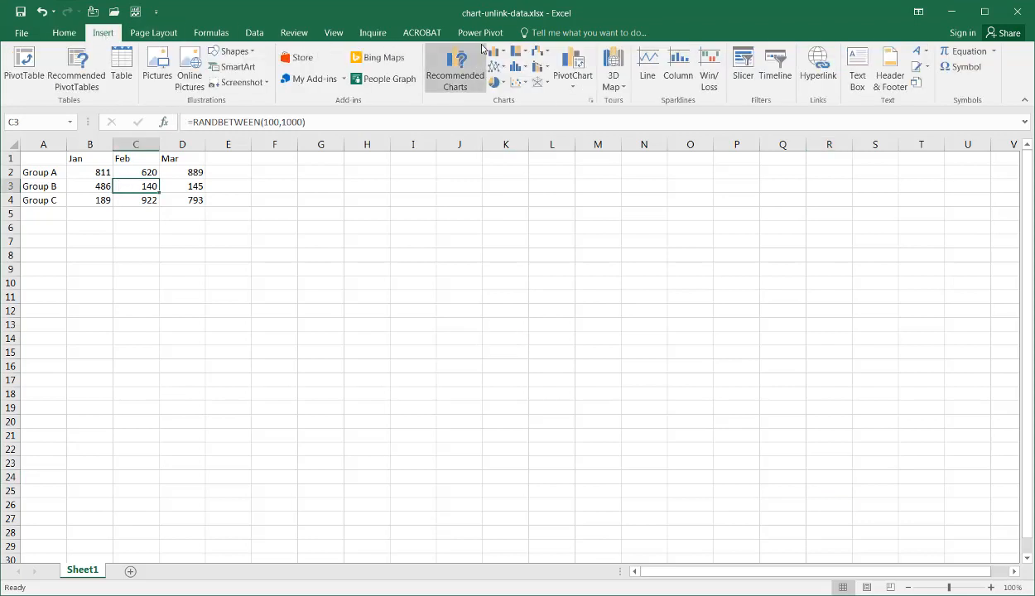
Insert a clustered column chart of the Group A–C data and recalculate with F9 so it redraws.
{"action": "left_click", "coordinate": [454, 70]}
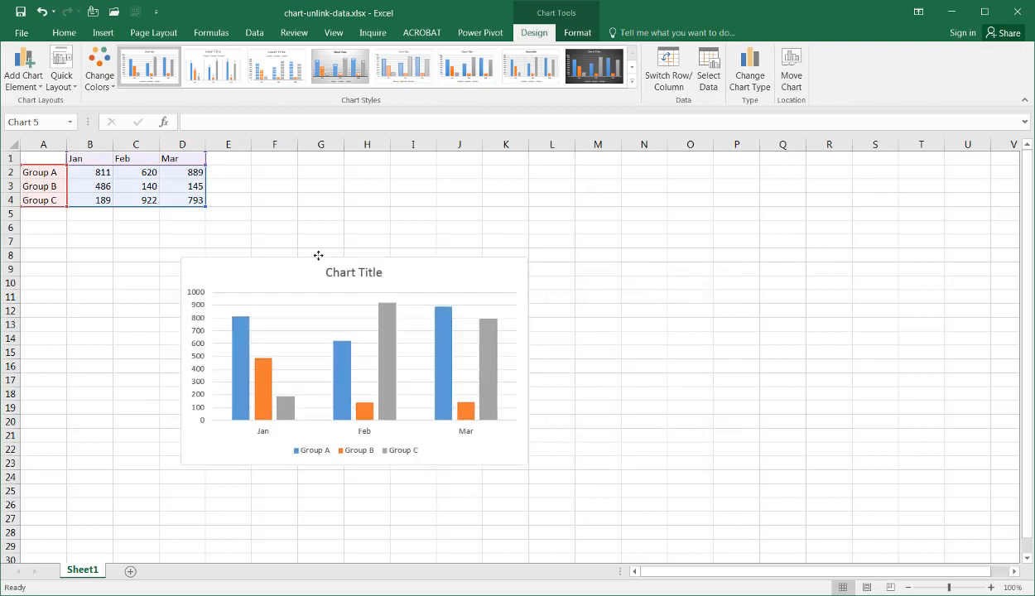
{"action": "left_click", "coordinate": [389, 308]}
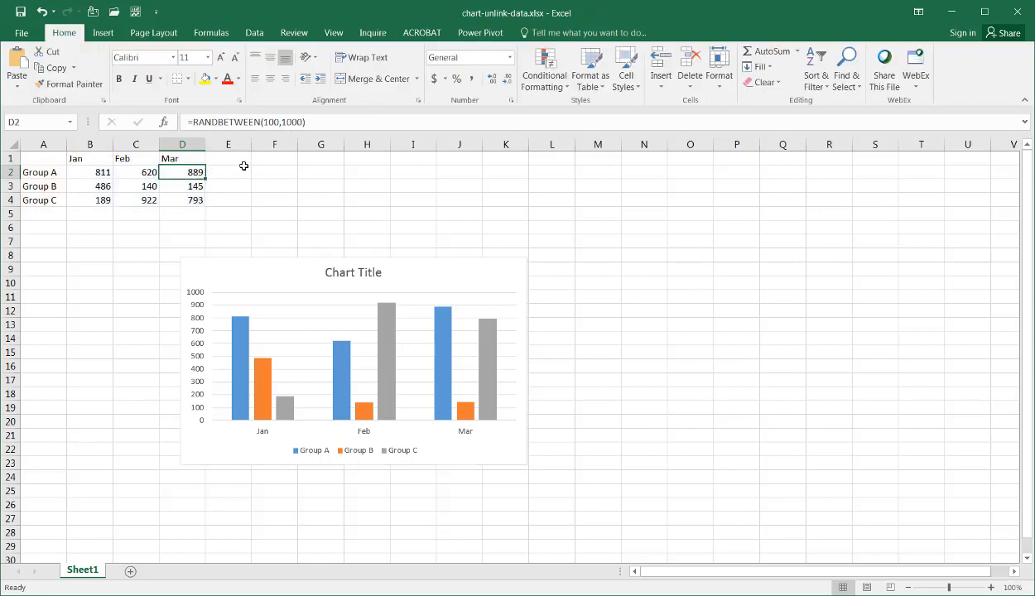
{"action": "key", "text": "f9"}
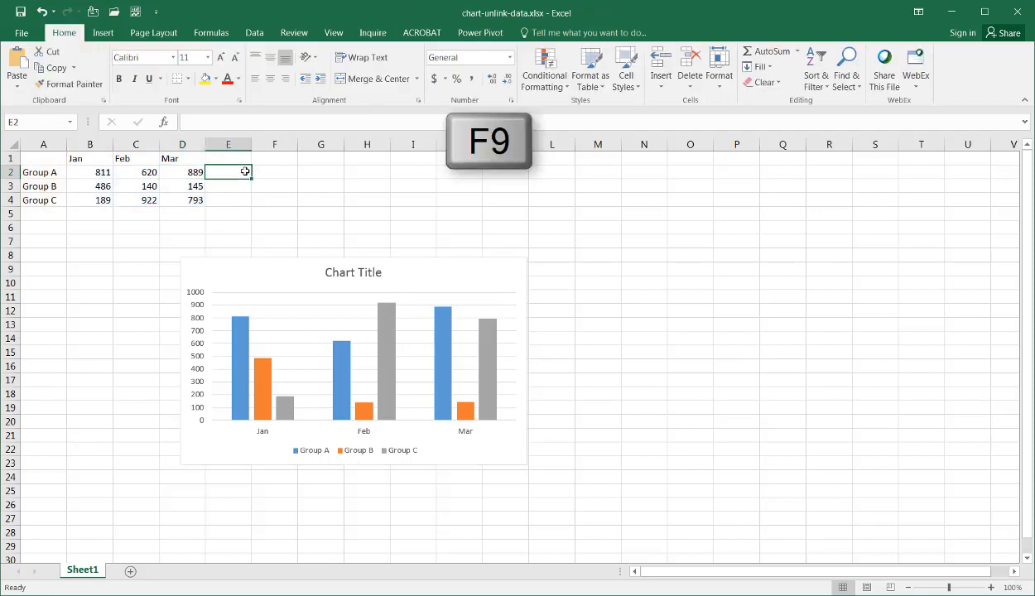
{"action": "key", "text": "f9"}
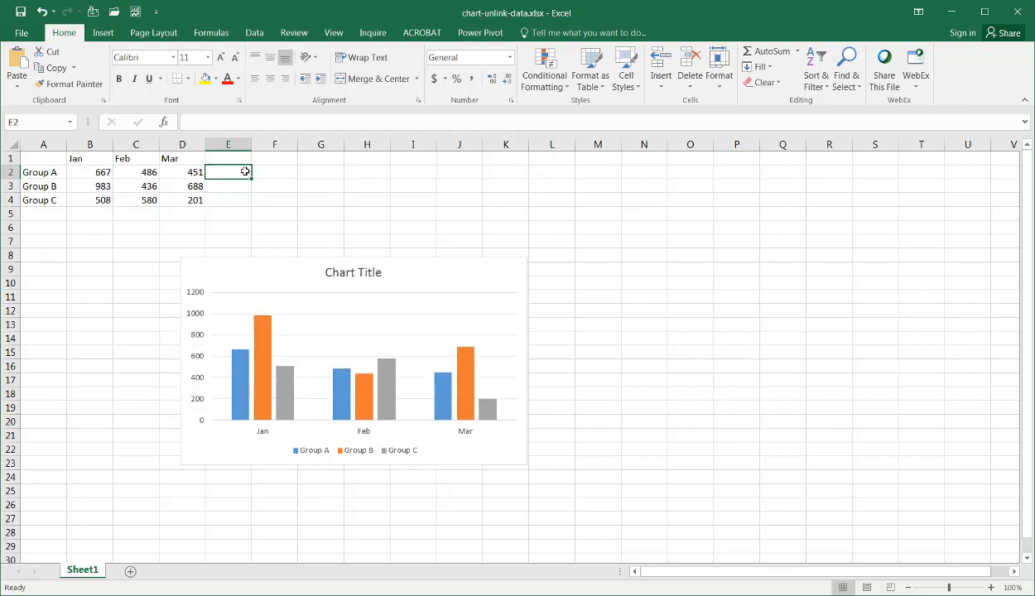
{"action": "mouse_move", "coordinate": [288, 258]}
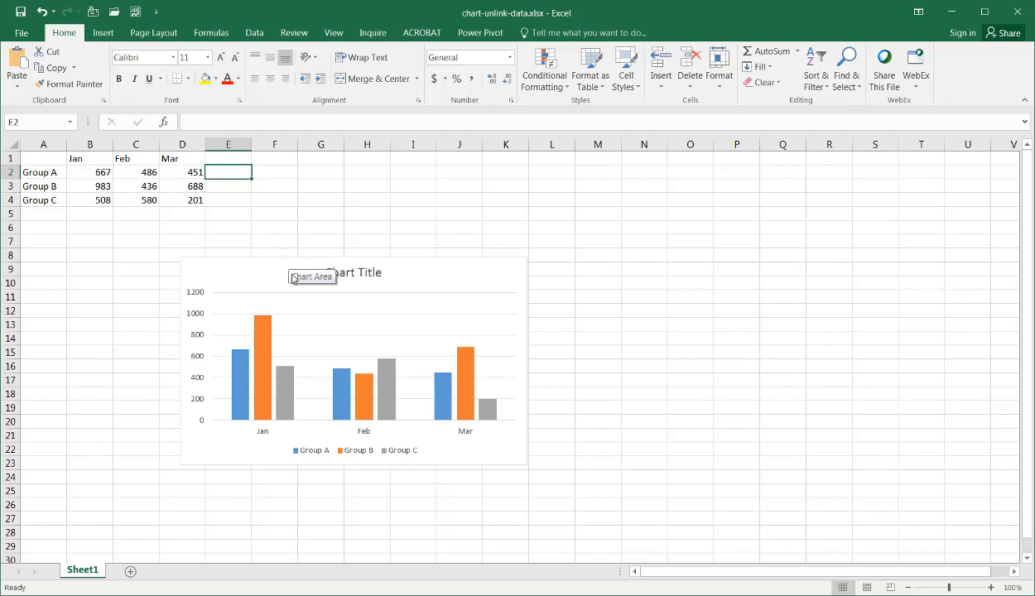
{"action": "mouse_move", "coordinate": [262, 258]}
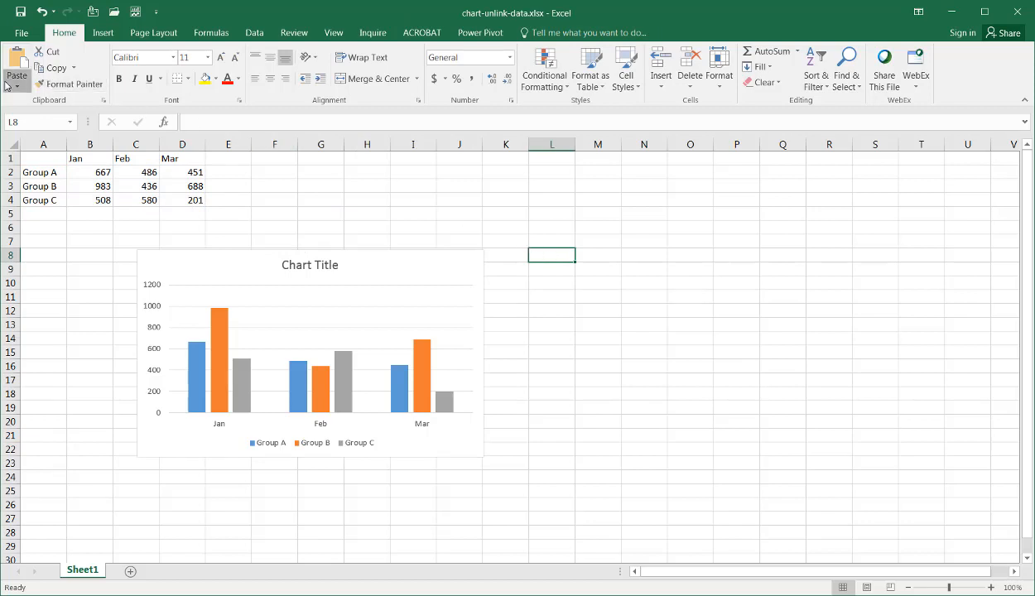
Copy the chart and paste it as a static picture beside the original.
{"action": "key", "text": "ctrl+c"}
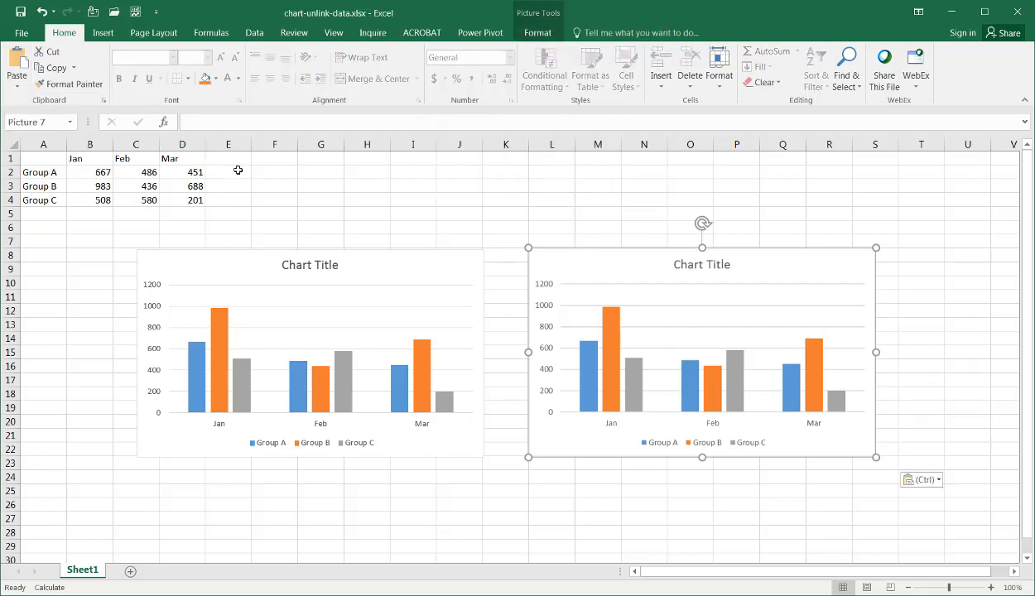
{"action": "left_click", "coordinate": [275, 170]}
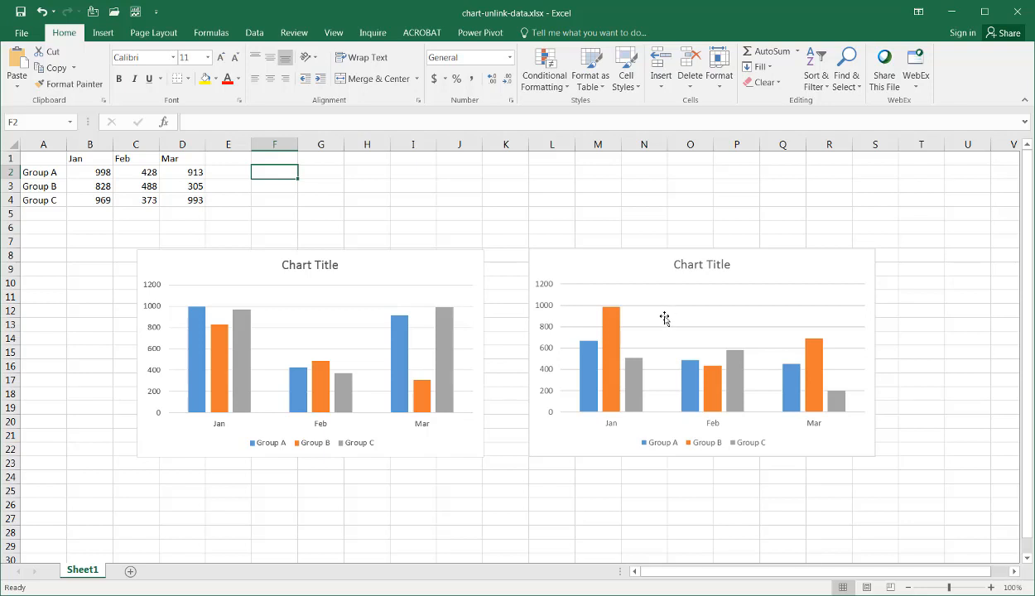
{"action": "mouse_move", "coordinate": [623, 333]}
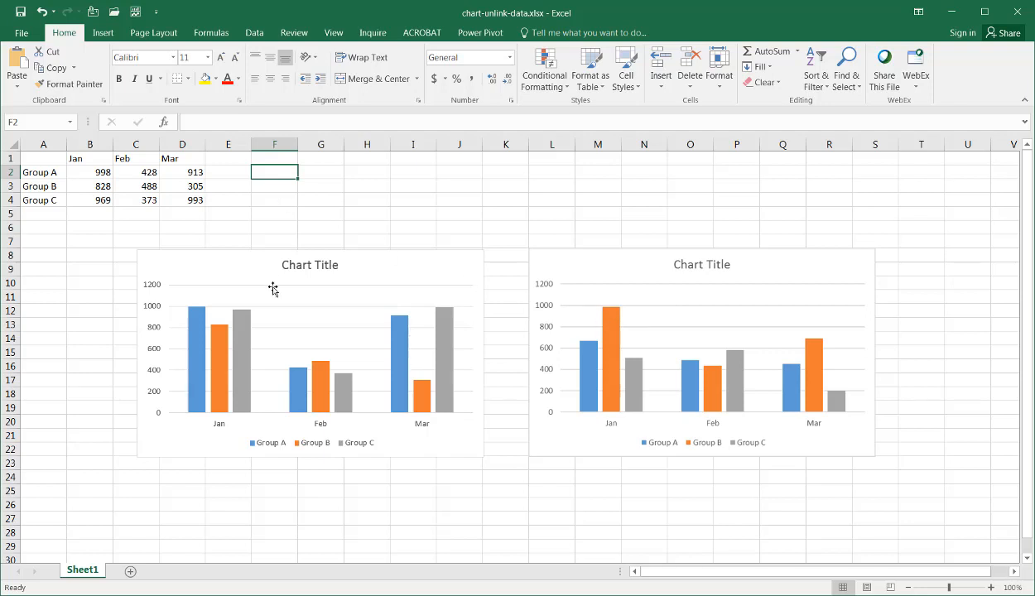
{"action": "mouse_move", "coordinate": [361, 277]}
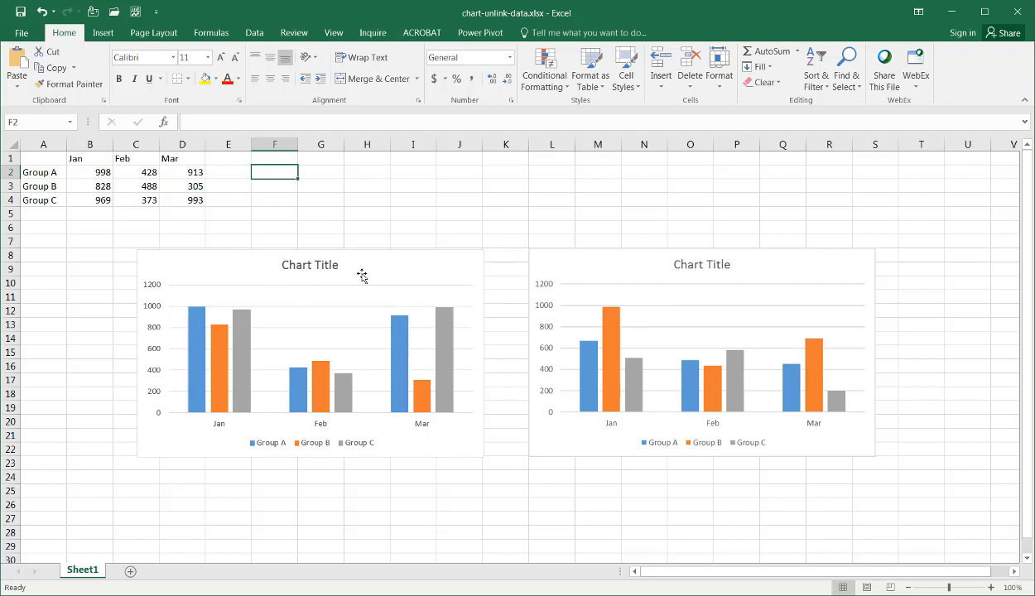
{"action": "mouse_move", "coordinate": [557, 255]}
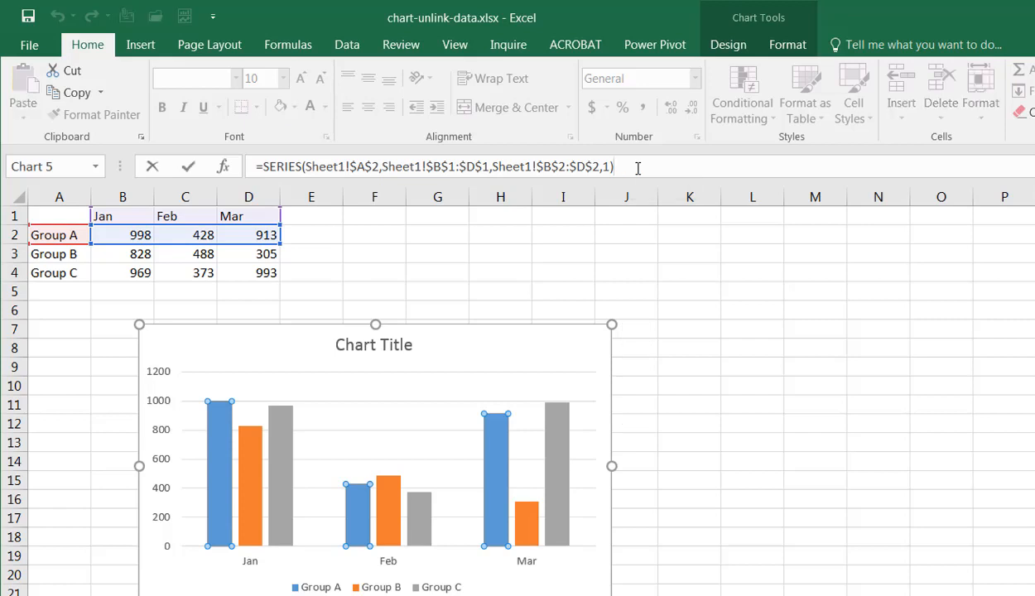
Convert the Group A and Group B SERIES formulas to fixed values with F9.
{"action": "key", "text": "f9"}
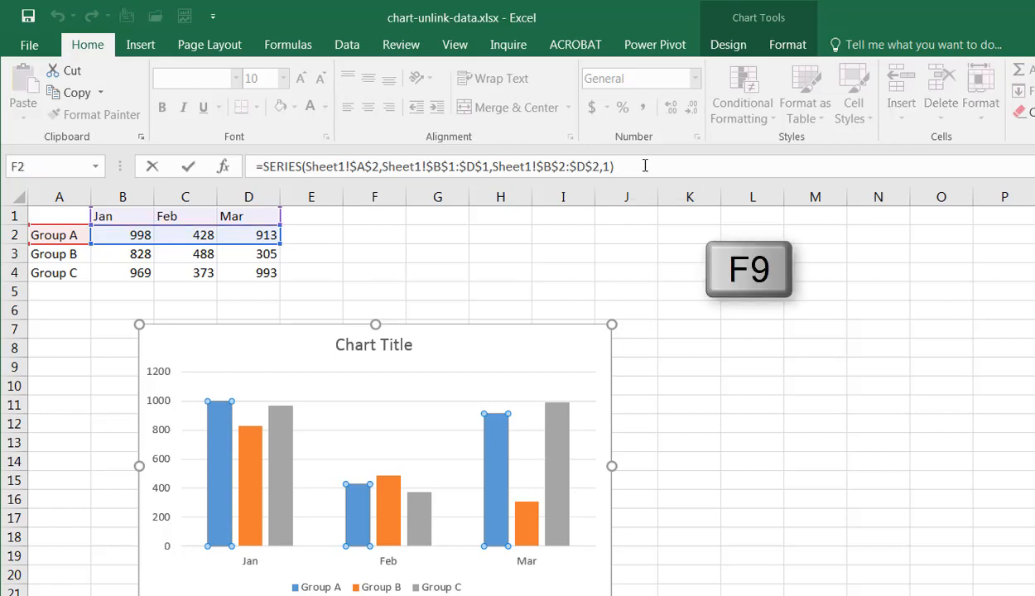
{"action": "key", "text": "F9"}
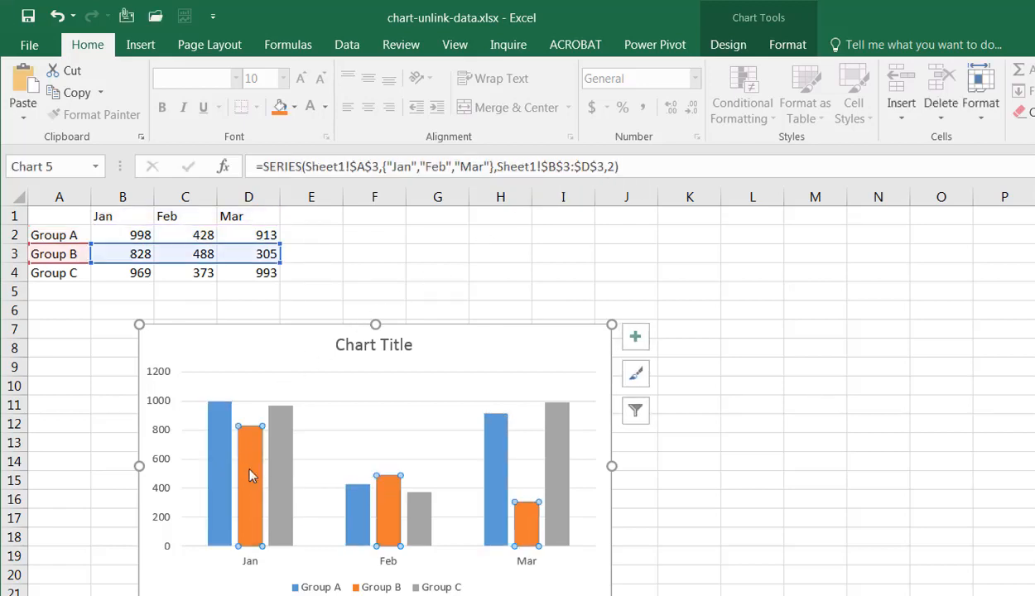
{"action": "left_click", "coordinate": [663, 166]}
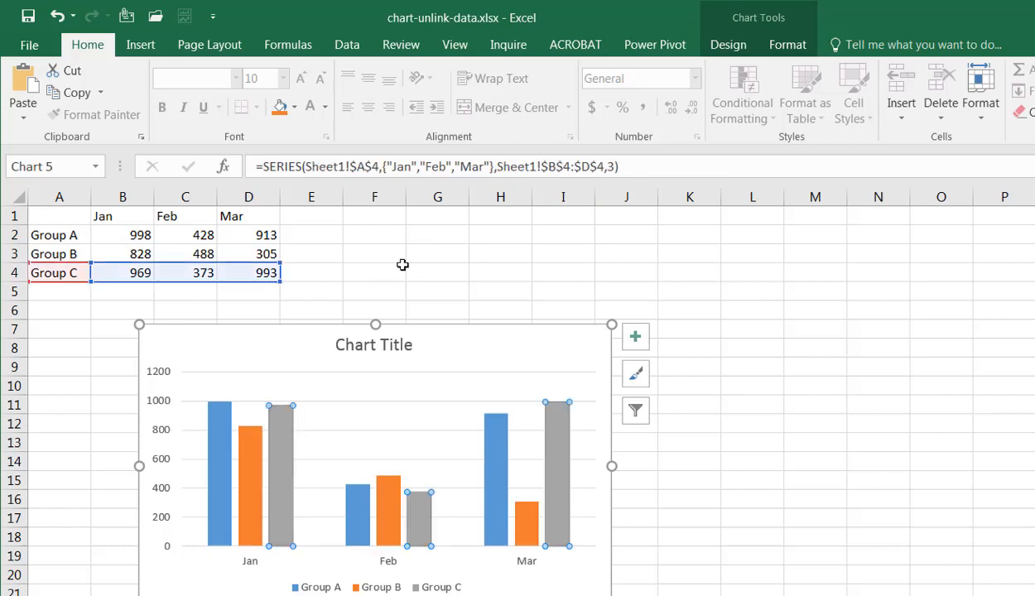
{"action": "left_click", "coordinate": [659, 165]}
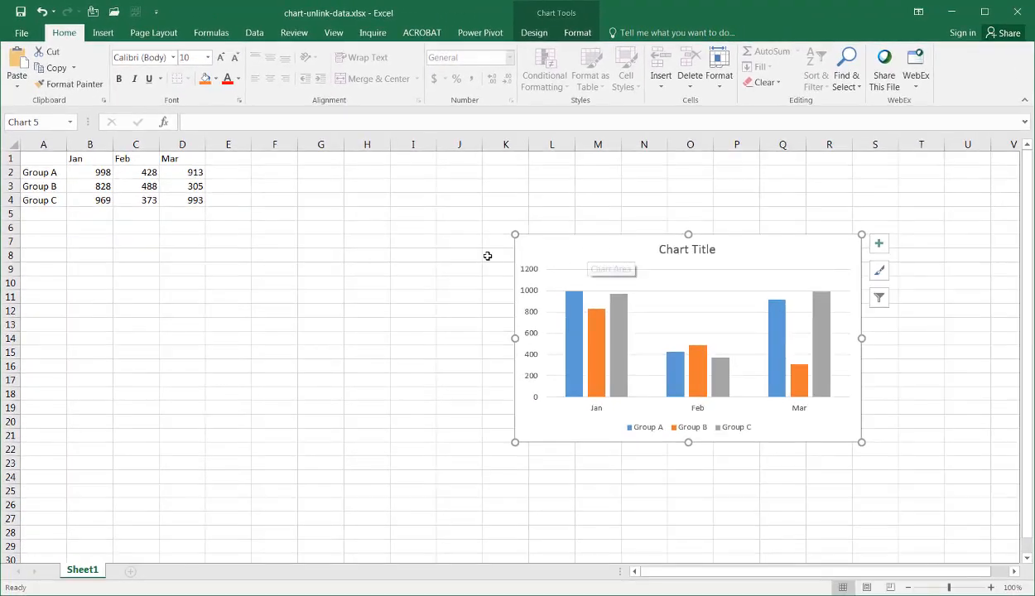
{"action": "mouse_move", "coordinate": [230, 175]}
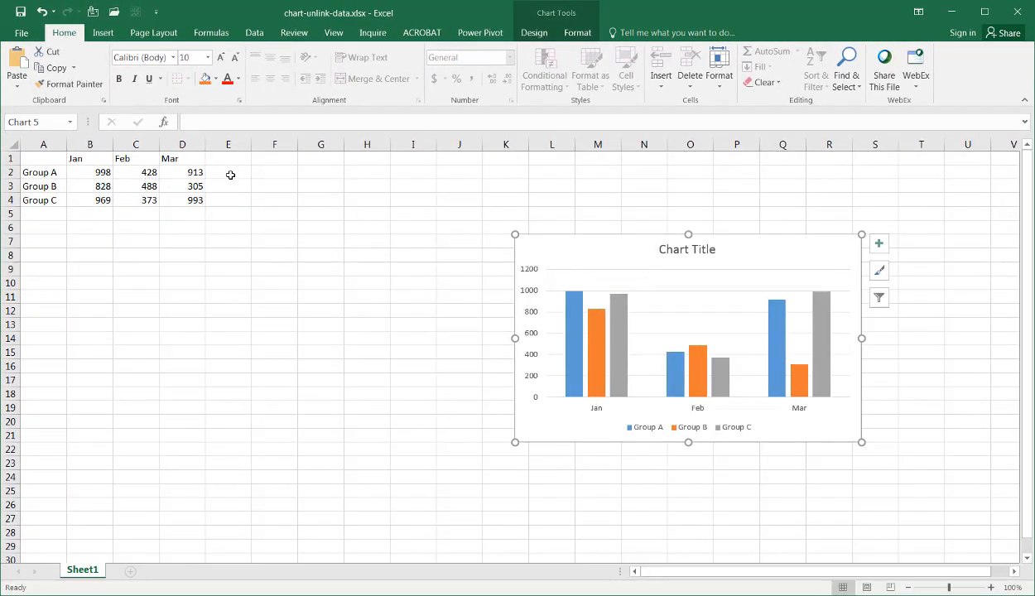
Select cell E2 and recalculate, leaving the static chart's bars unchanged.
{"action": "left_click", "coordinate": [228, 172]}
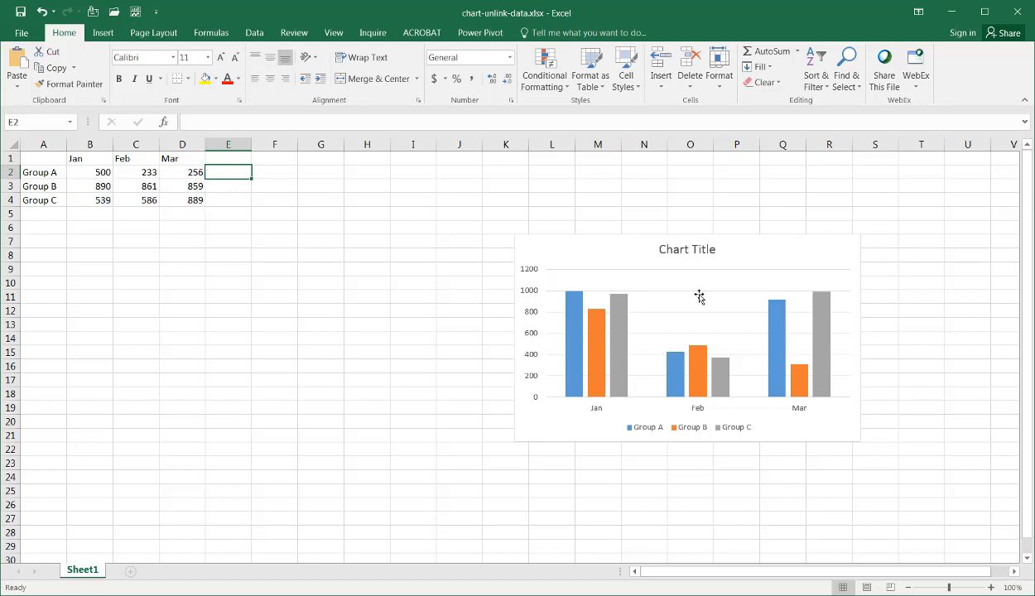
Insert a recommended clustered column chart of the group data and place it left of the static chart.
{"action": "left_click", "coordinate": [136, 185]}
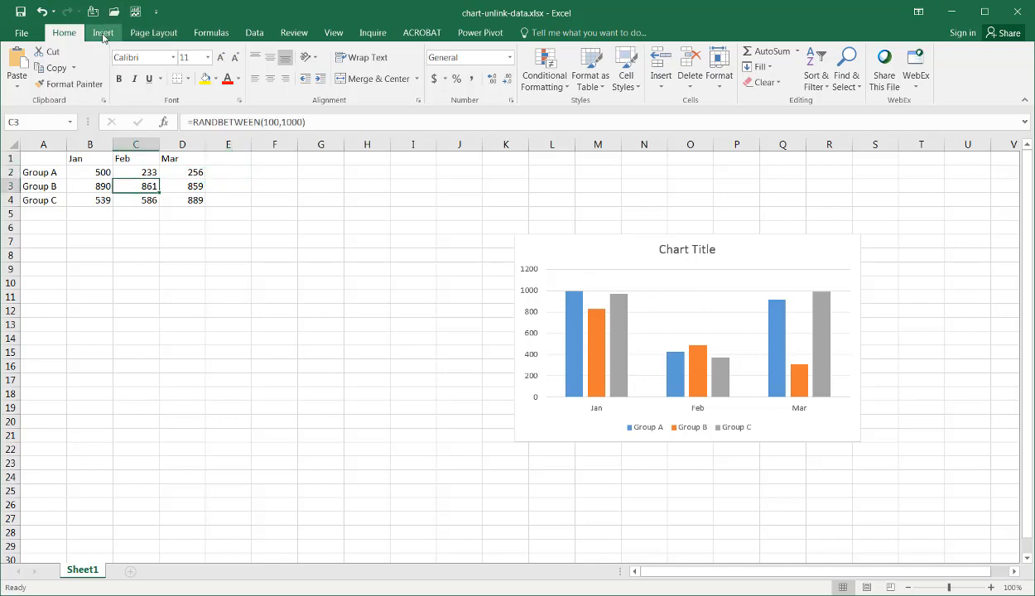
{"action": "left_click", "coordinate": [103, 33]}
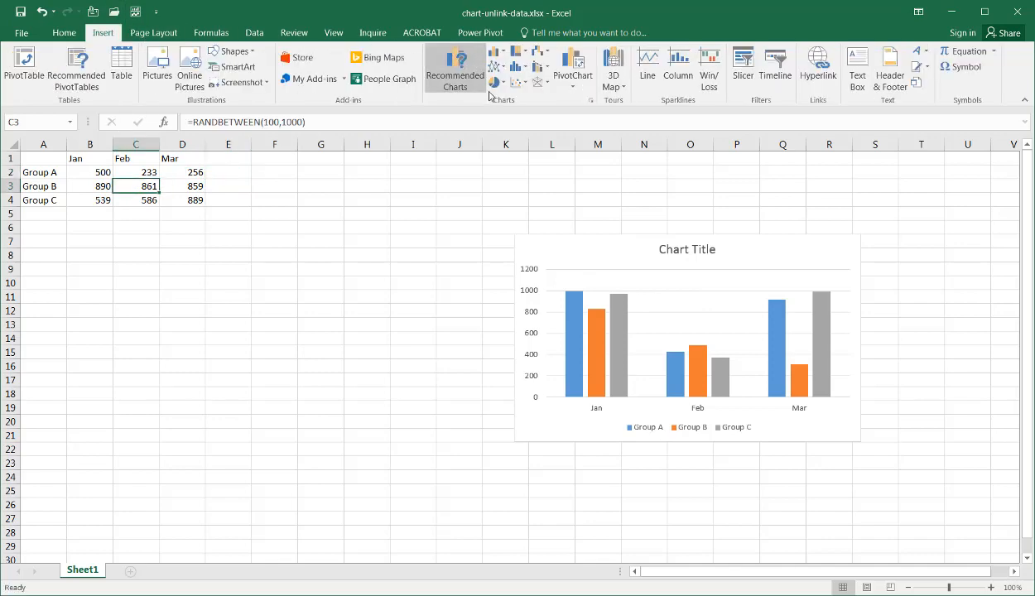
{"action": "left_click", "coordinate": [454, 69]}
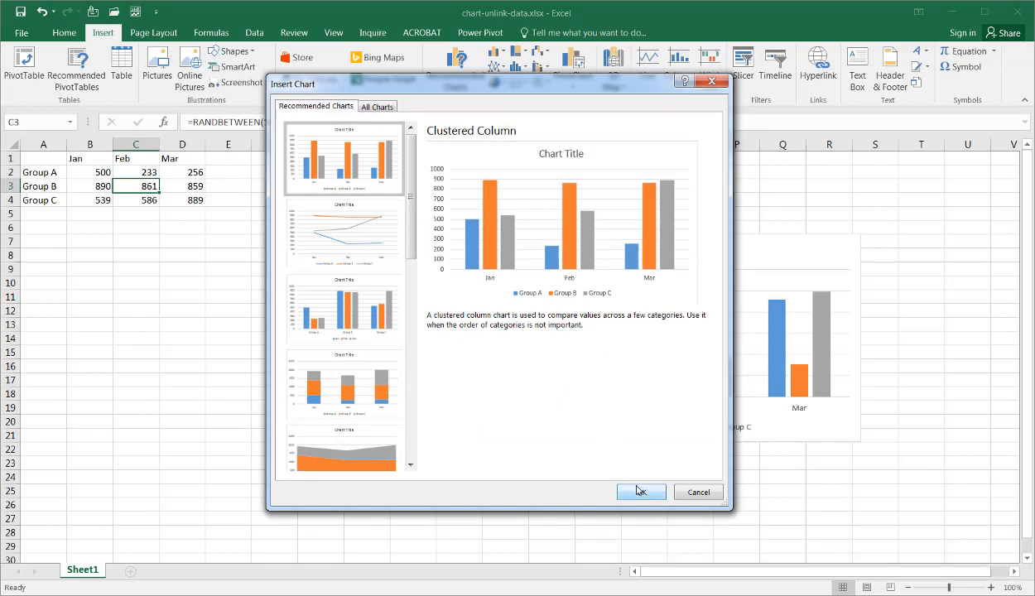
{"action": "left_click", "coordinate": [640, 492]}
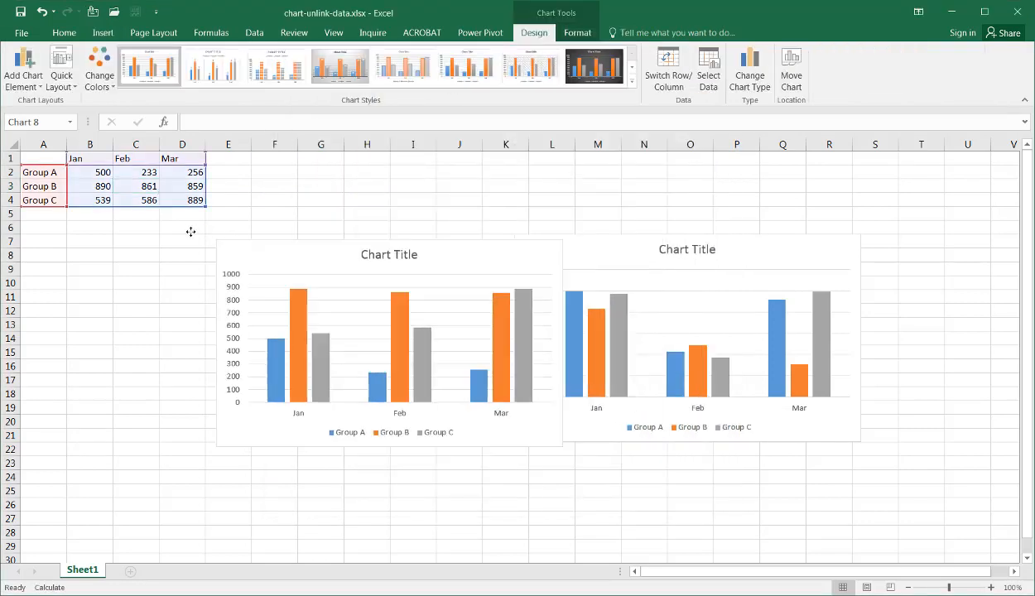
{"action": "left_click", "coordinate": [389, 332]}
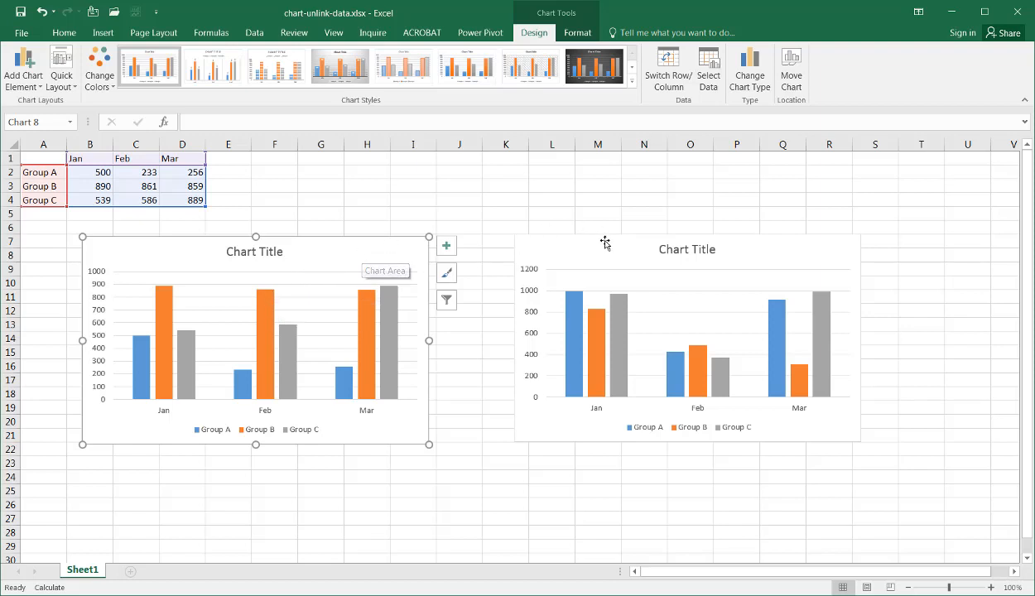
Preview several chart styles on the right chart and settle on the dark Style 8.
{"action": "left_click", "coordinate": [688, 240]}
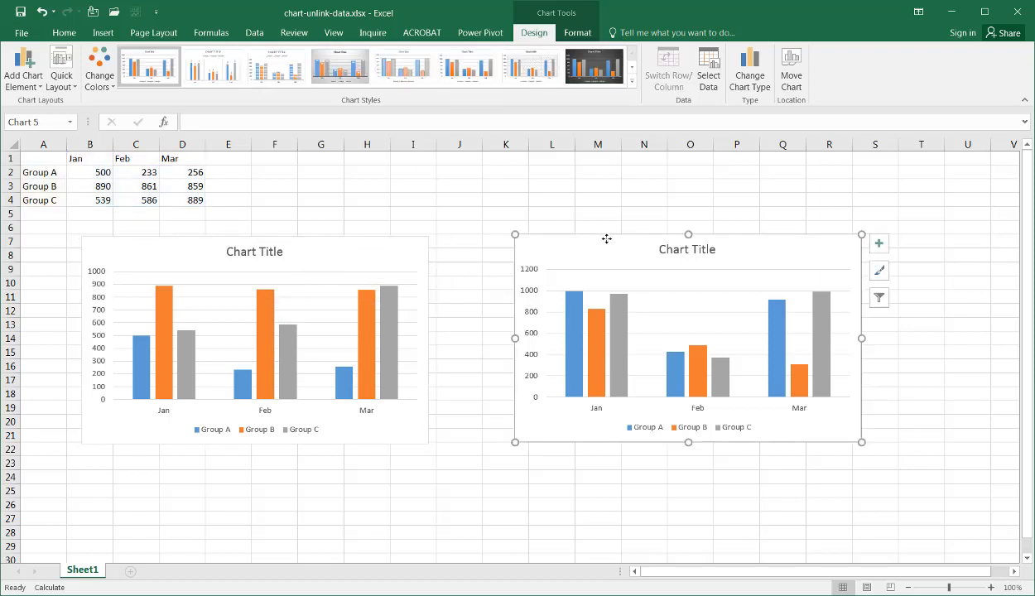
{"action": "left_click", "coordinate": [530, 66]}
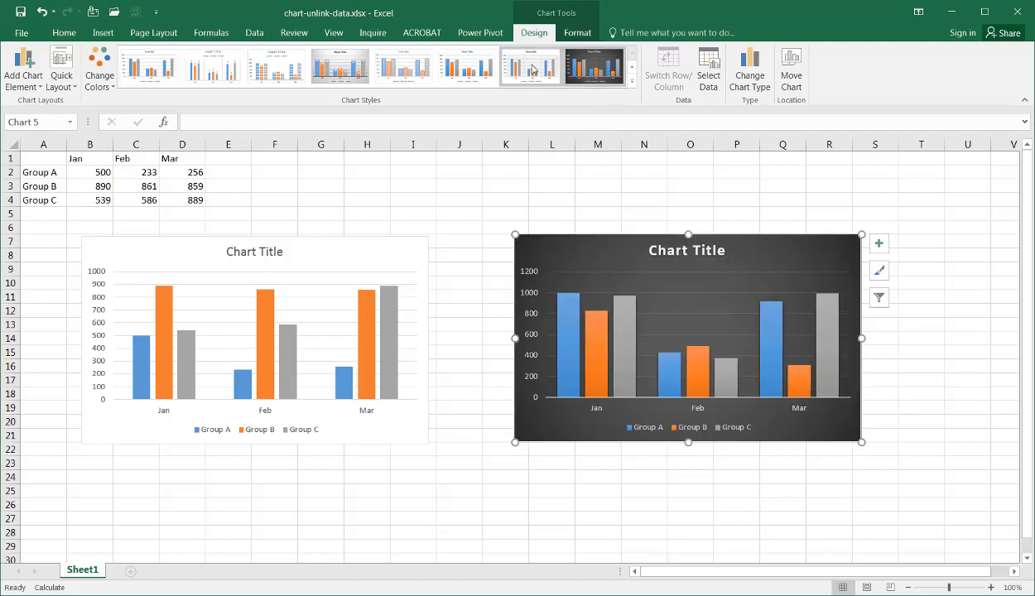
{"action": "left_click", "coordinate": [594, 66]}
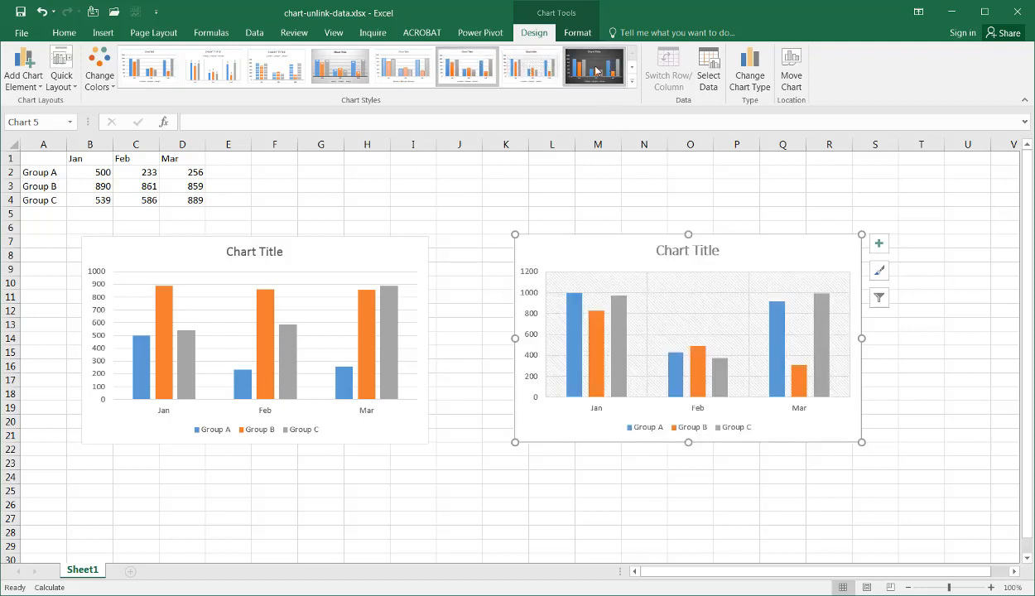
{"action": "left_click", "coordinate": [593, 66]}
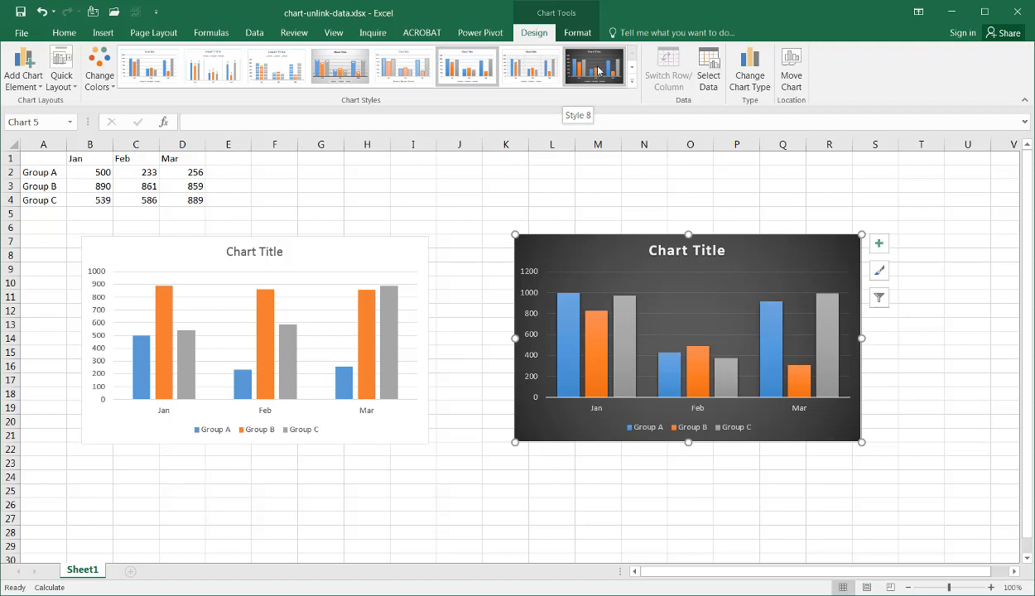
{"action": "left_click", "coordinate": [593, 67]}
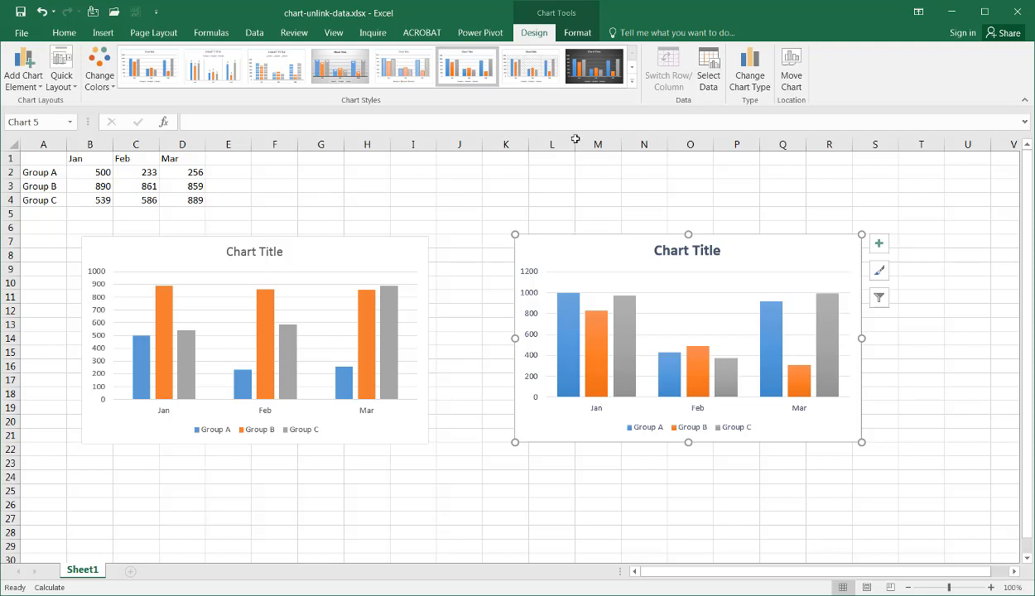
{"action": "left_click", "coordinate": [593, 66]}
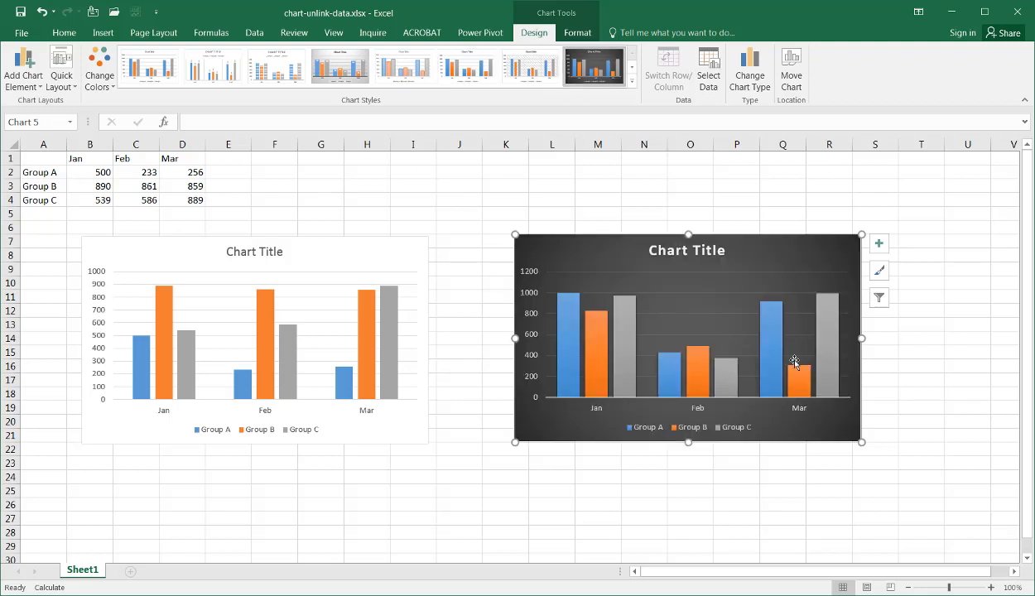
{"action": "mouse_move", "coordinate": [793, 363]}
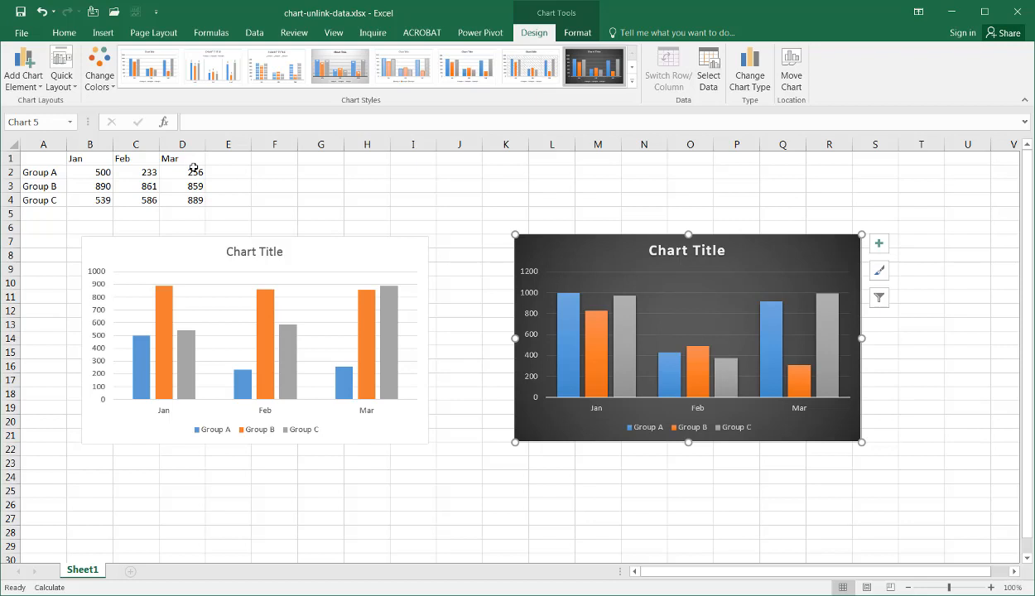
{"action": "mouse_move", "coordinate": [168, 179]}
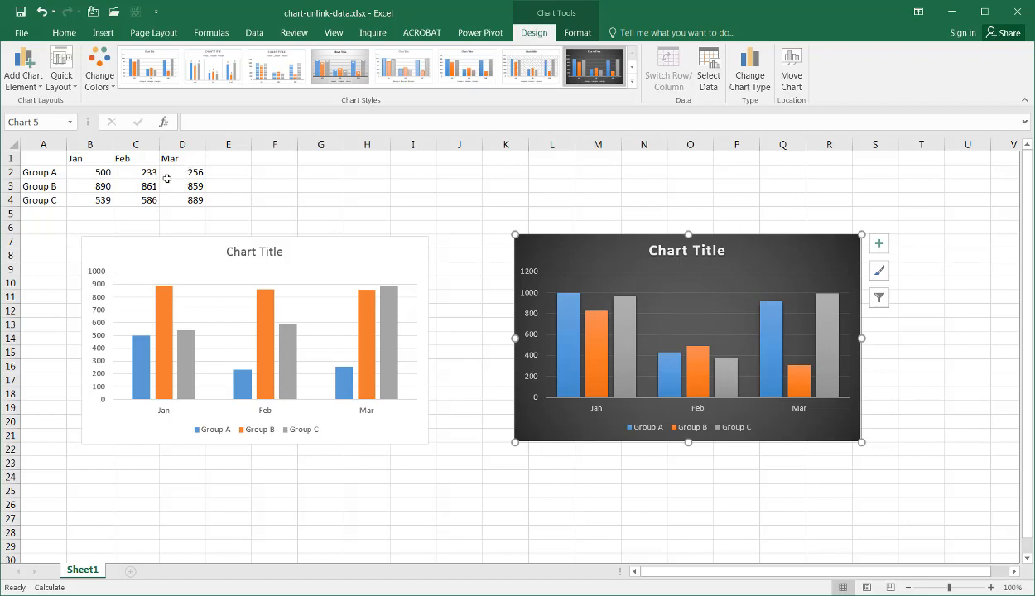